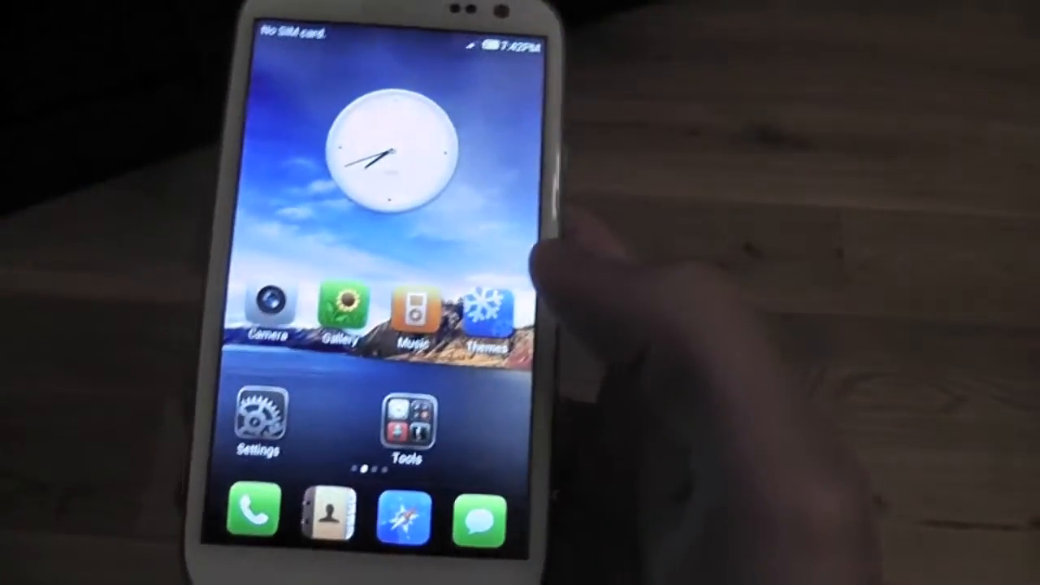
Swipe through each MIUI home screen page, then open the Settings app
scroll(left, 3)
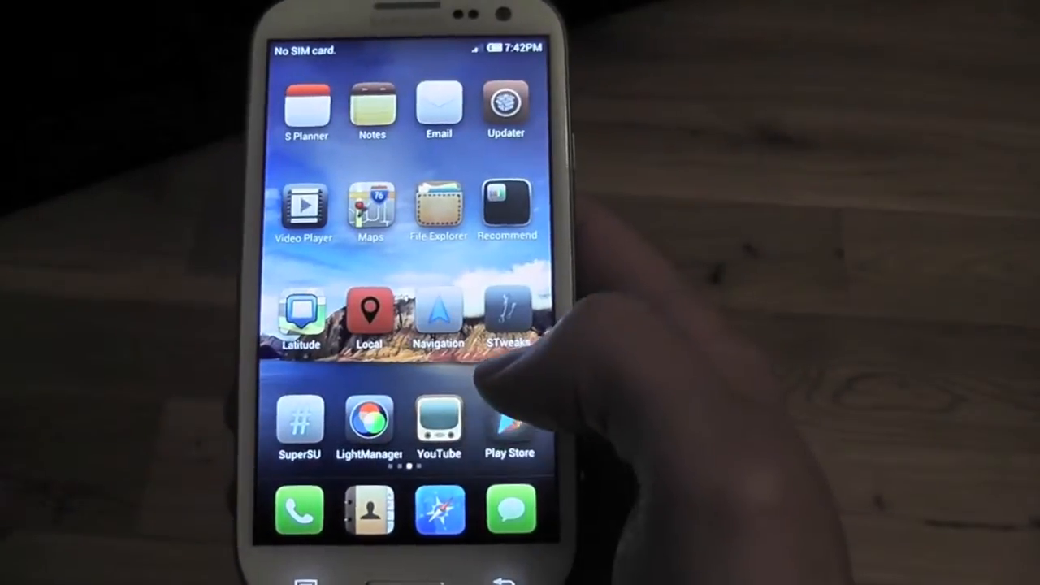
scroll(left, 3)
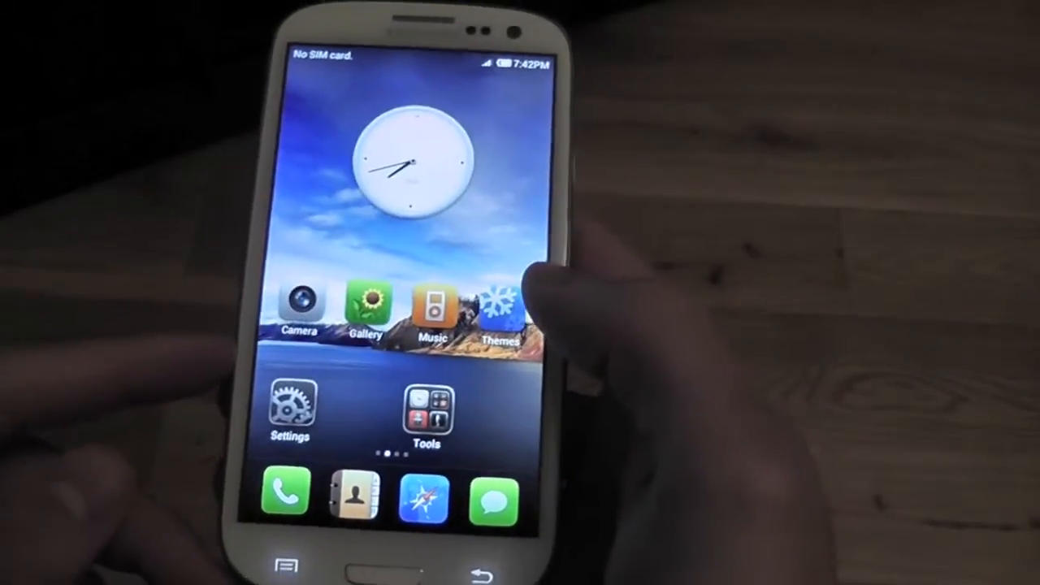
scroll(left, 3)
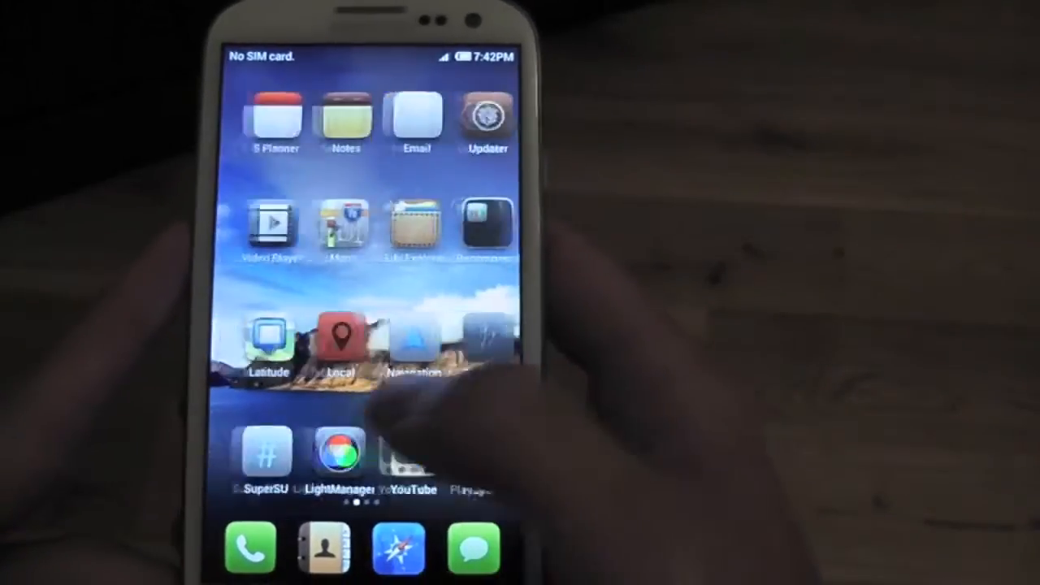
scroll(left, 3)
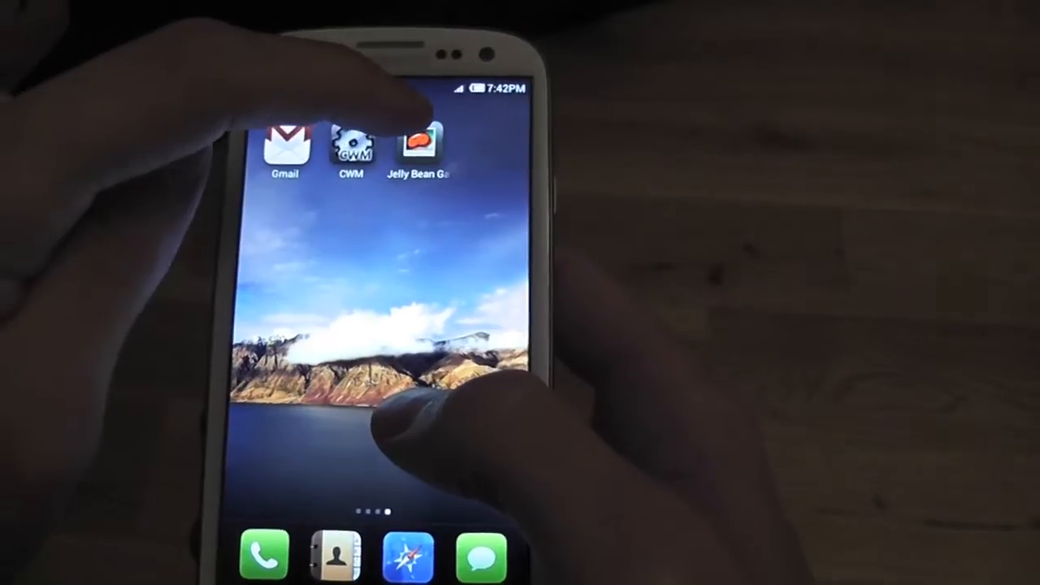
click(418, 144)
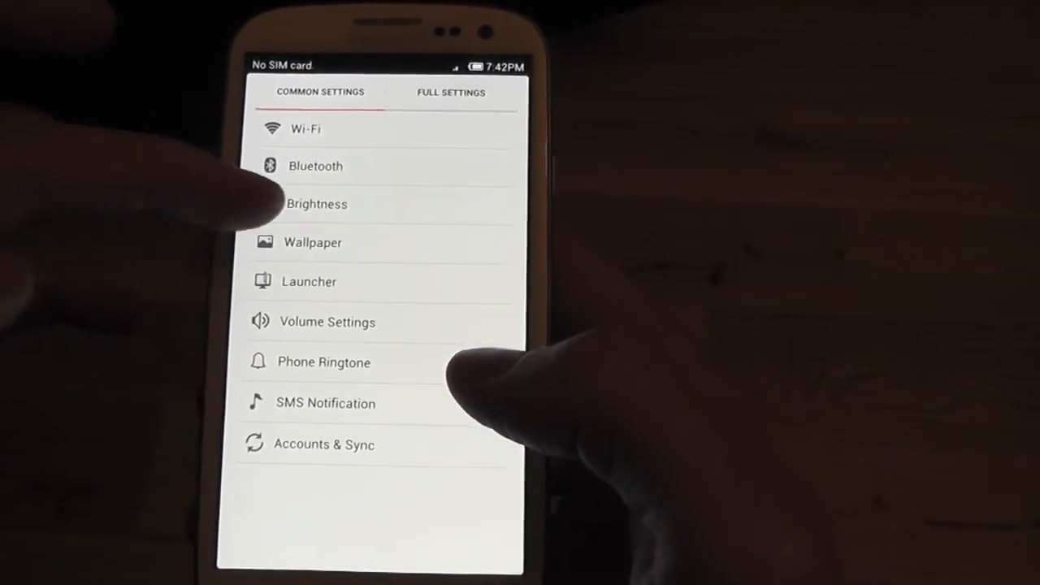
Drag the brightness slider fully to maximum, then go back to common settings
click(317, 203)
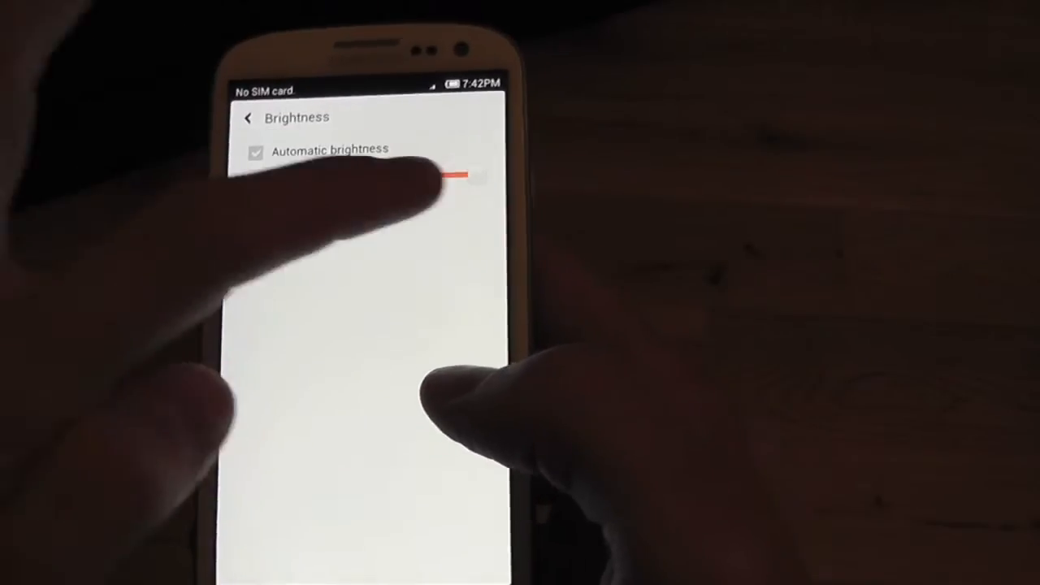
drag(455, 178, 488, 175)
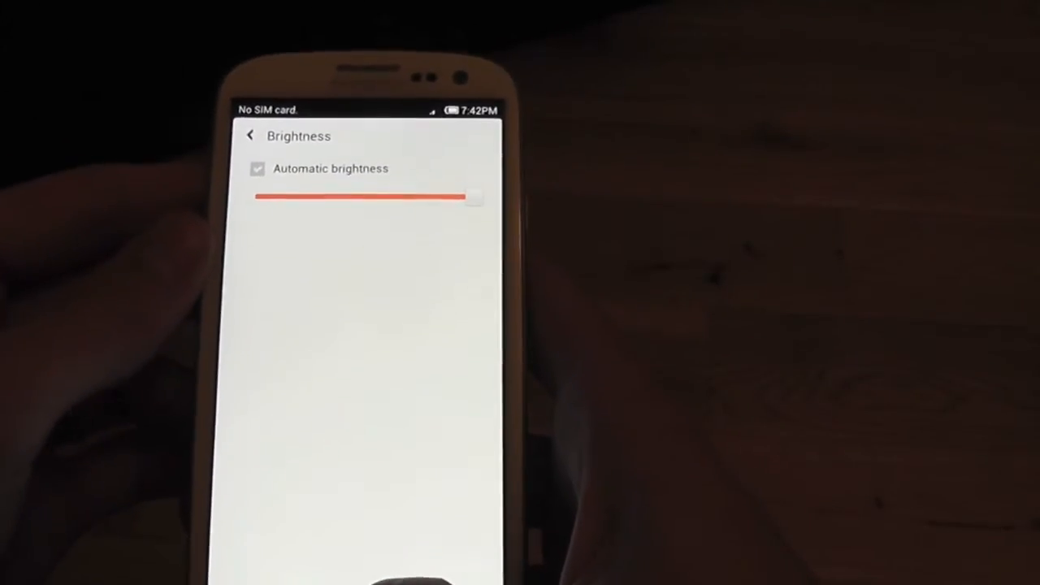
click(250, 135)
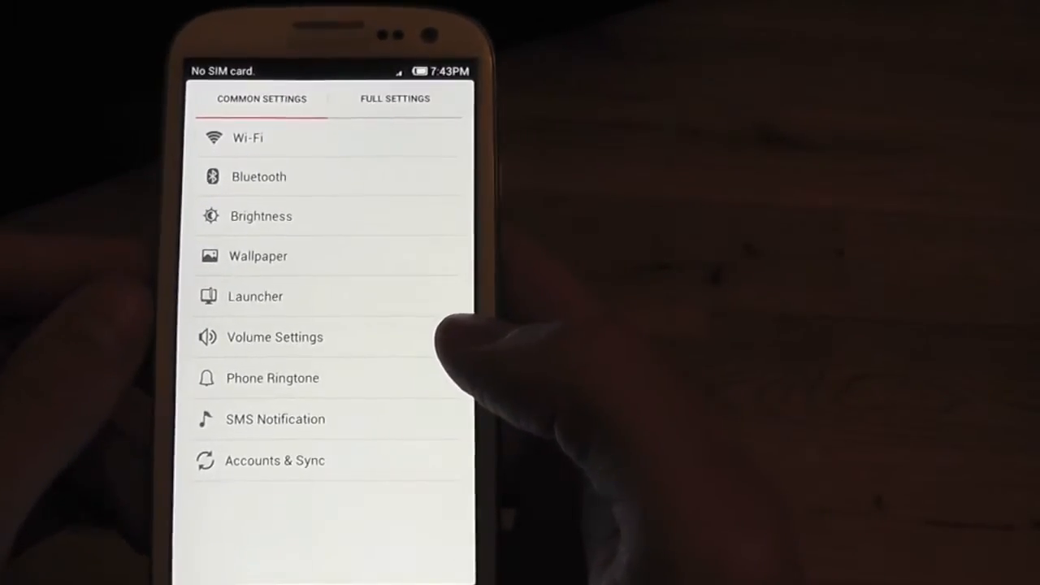
Switch to Full Settings, open About phone, and scroll to kernel version and build number
click(402, 106)
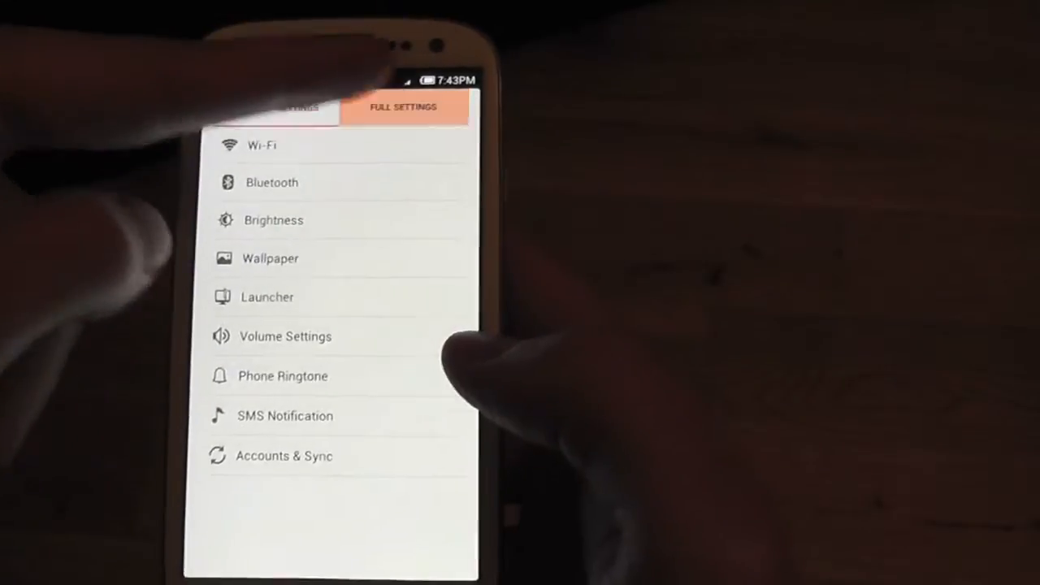
click(401, 106)
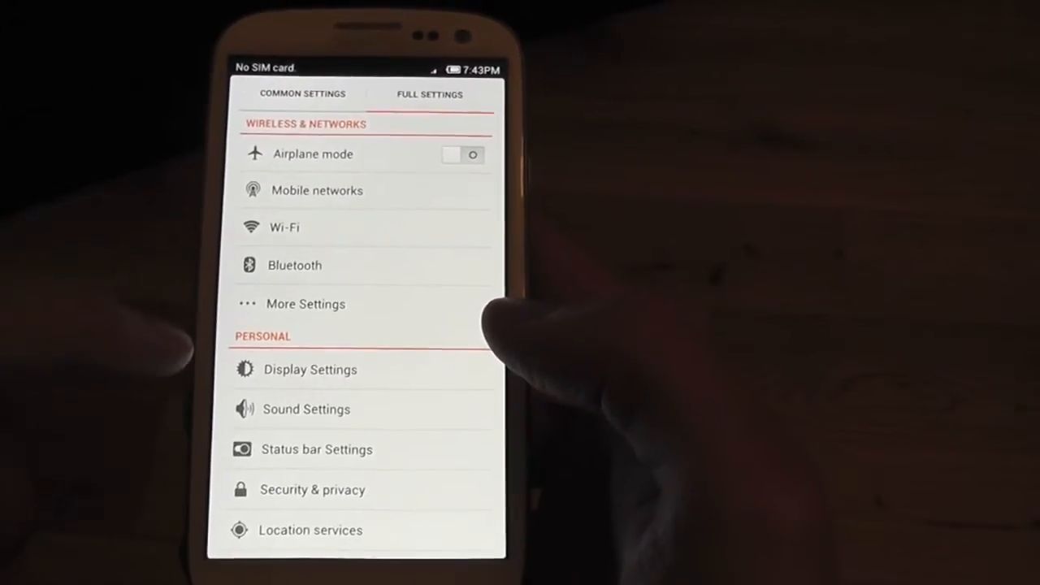
scroll(down, 3)
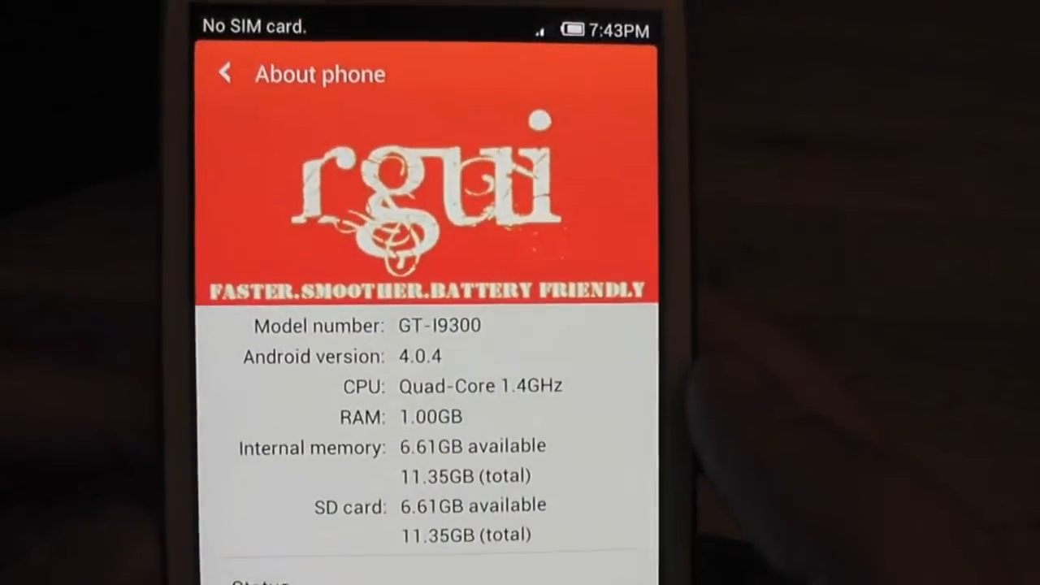
scroll(down, 3)
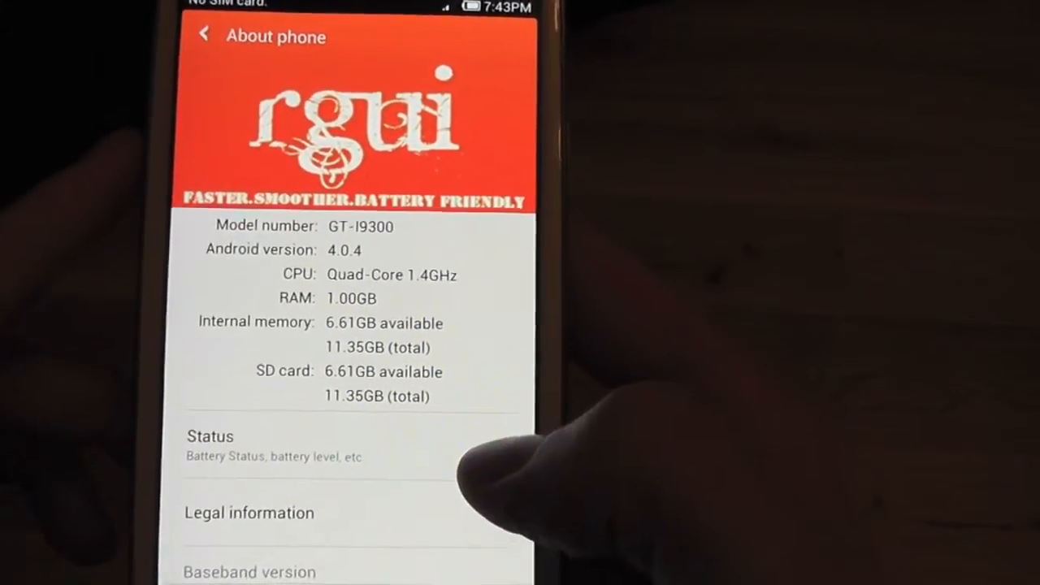
scroll(up, 3)
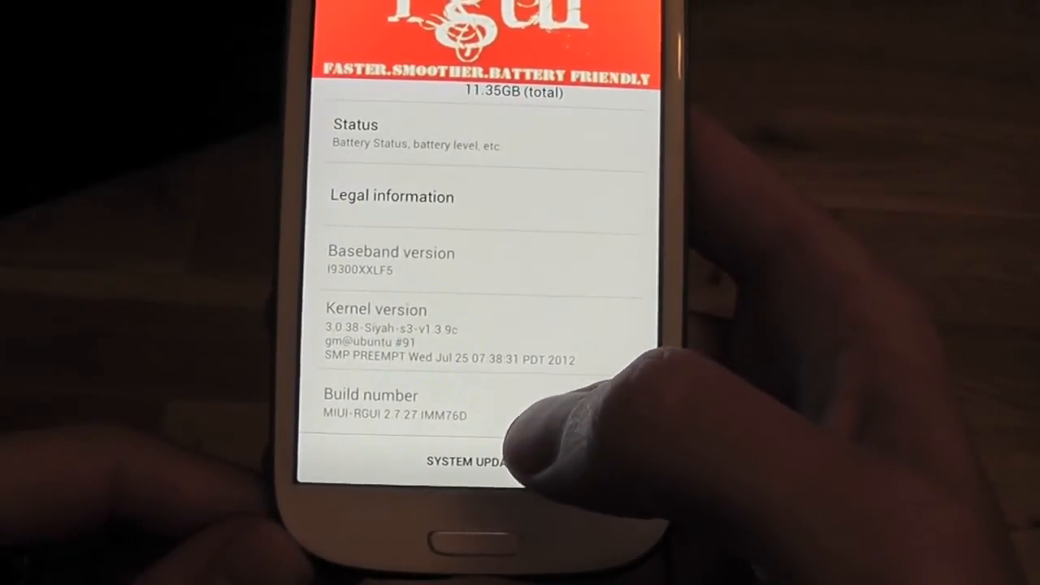
Launch the Phone app and show its keypad
click(467, 462)
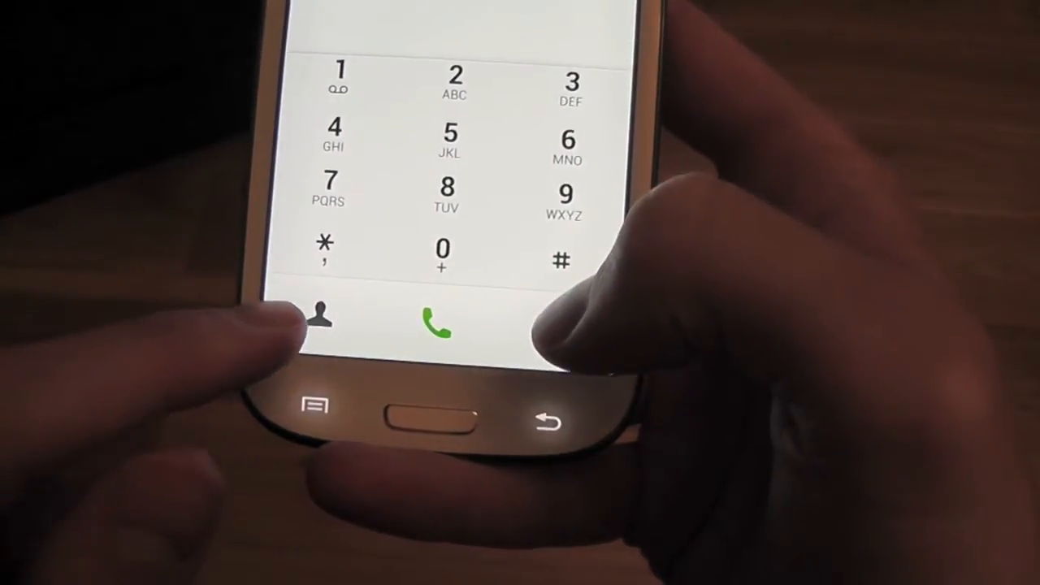
click(319, 317)
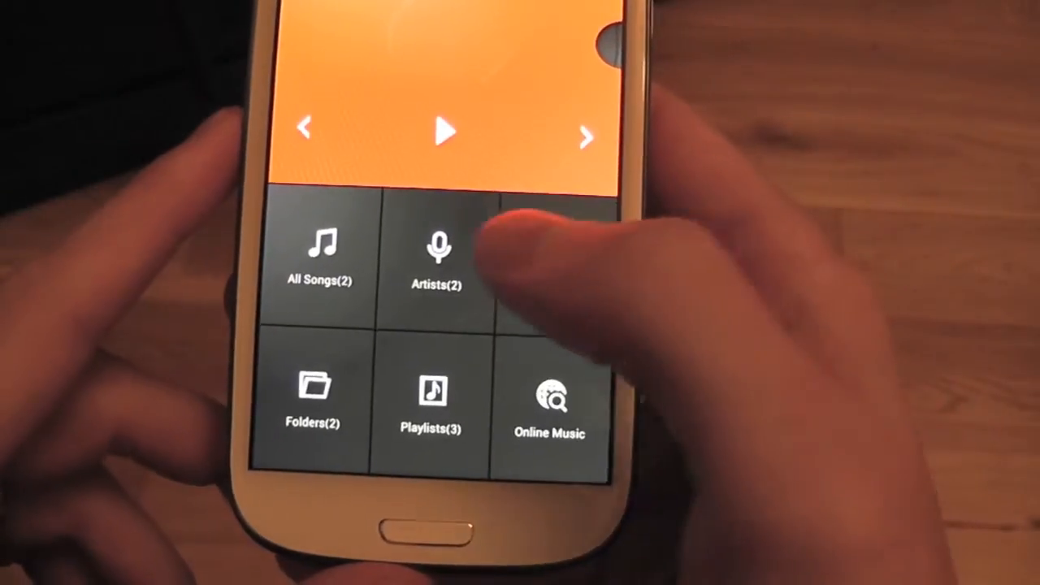
Open the Playlists tile in the Music app and browse the playlists
click(437, 260)
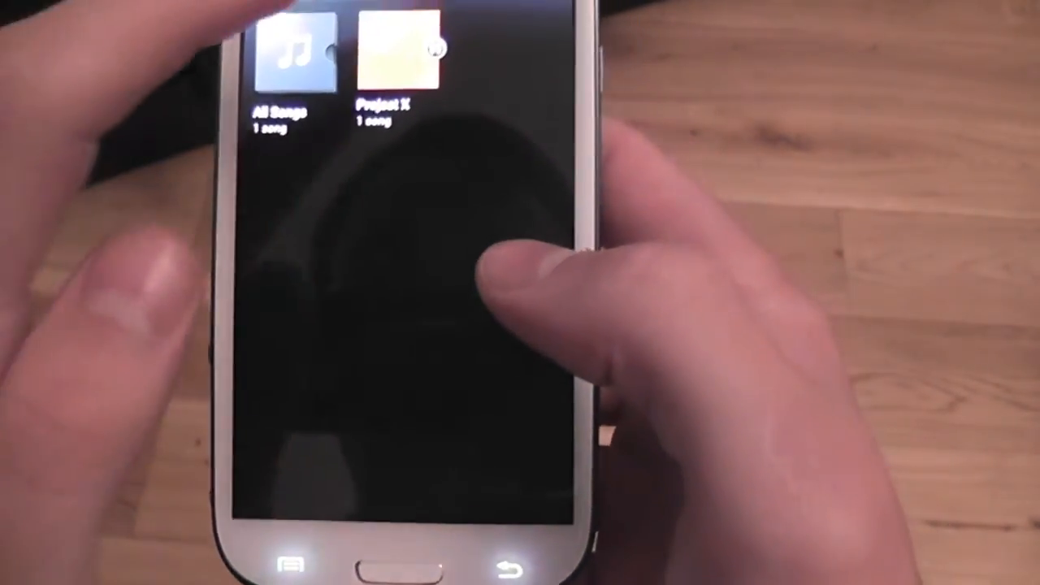
click(390, 56)
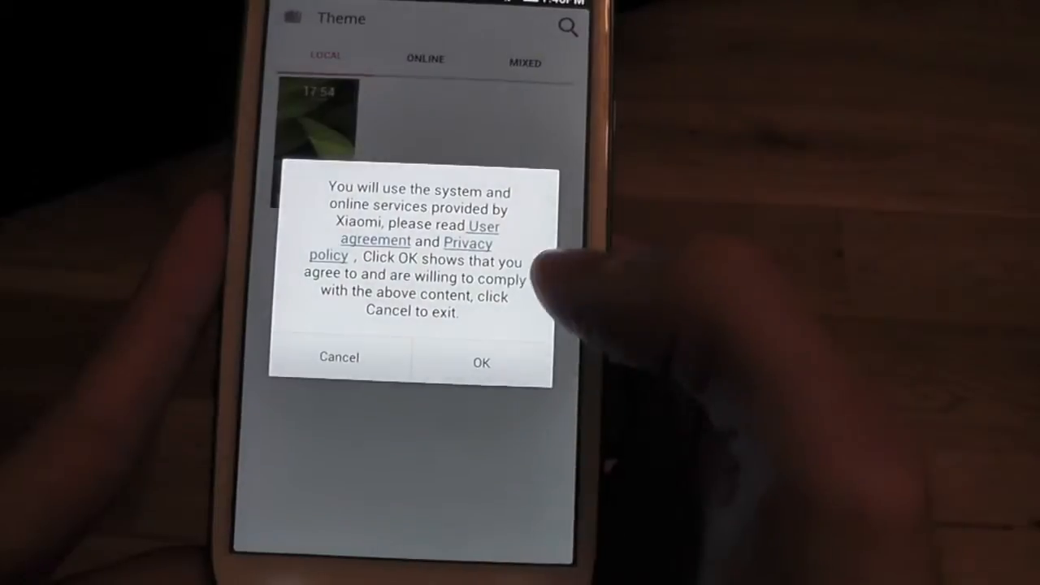
Accept the Xiaomi user agreement dialog in Themes with OK
click(480, 362)
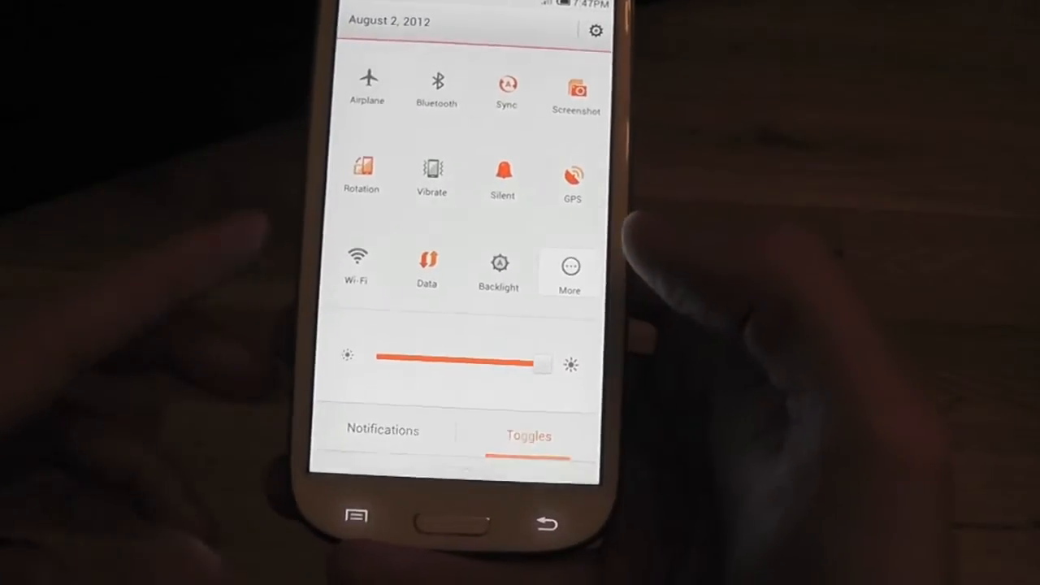
Show the shade's Toggles tab, then launch STweaks from the home screen
click(569, 269)
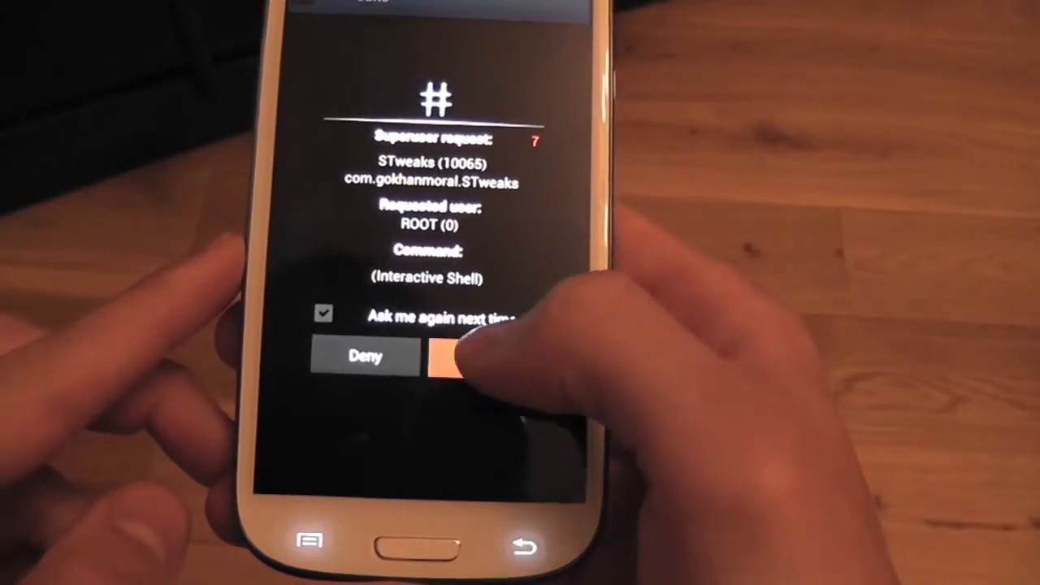
Grant STweaks root access and review the CPU and GPU voltage tabs
click(451, 356)
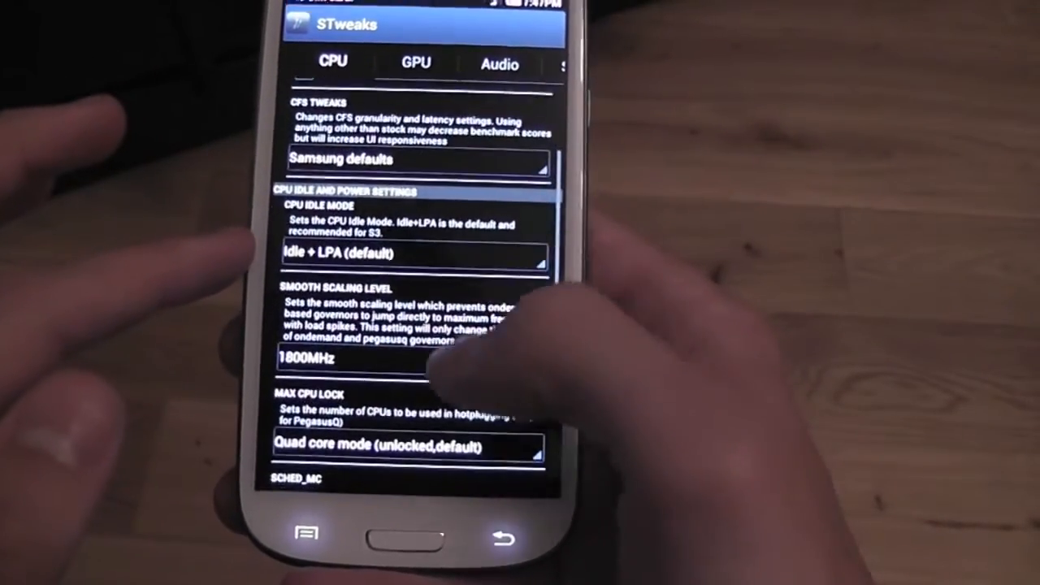
click(349, 358)
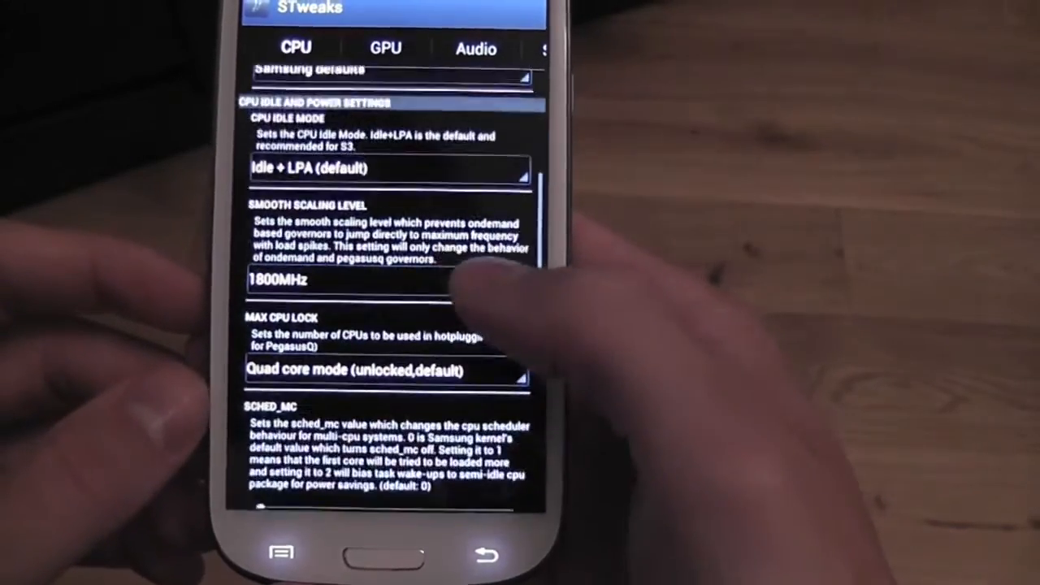
scroll(down, 3)
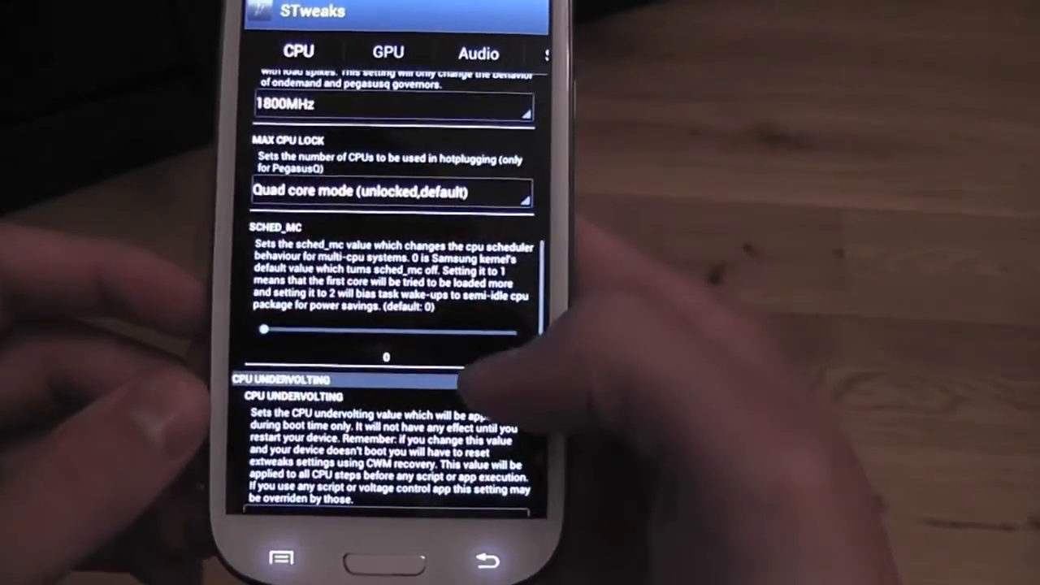
scroll(down, 3)
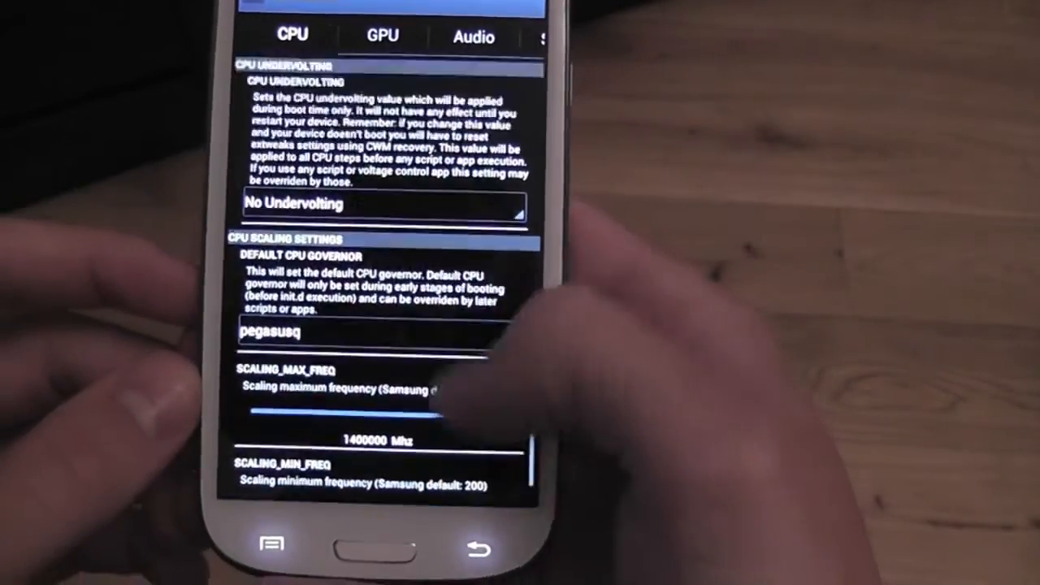
Set the Audio tab's Gimme-drums bass effect to Level4
click(373, 47)
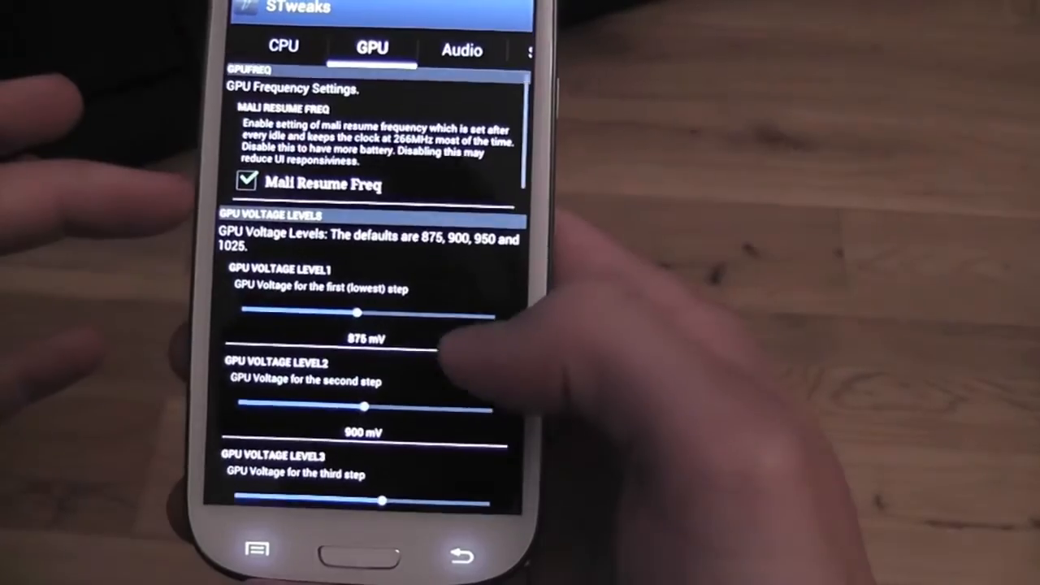
scroll(down, 3)
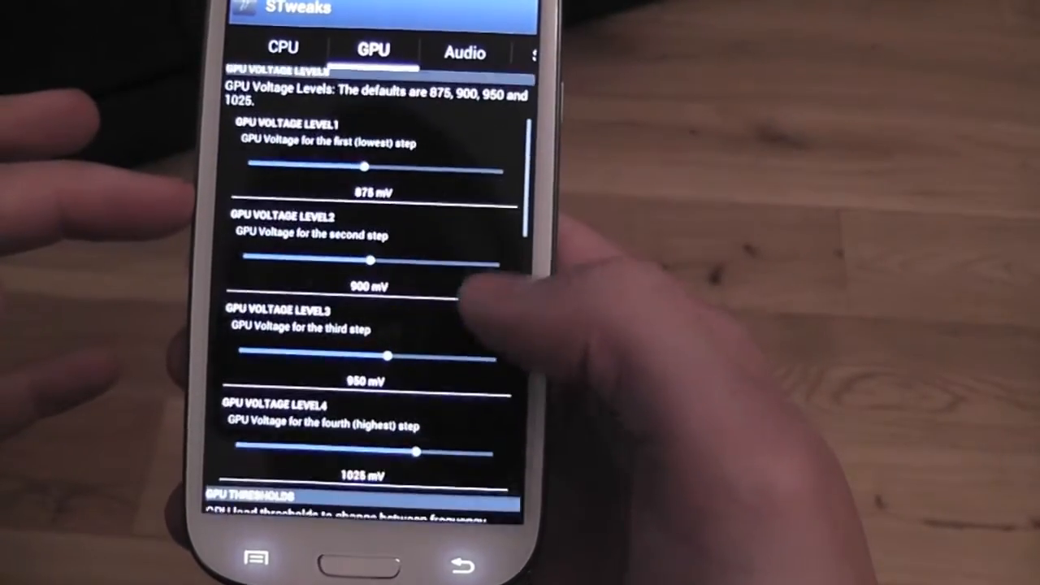
scroll(down, 3)
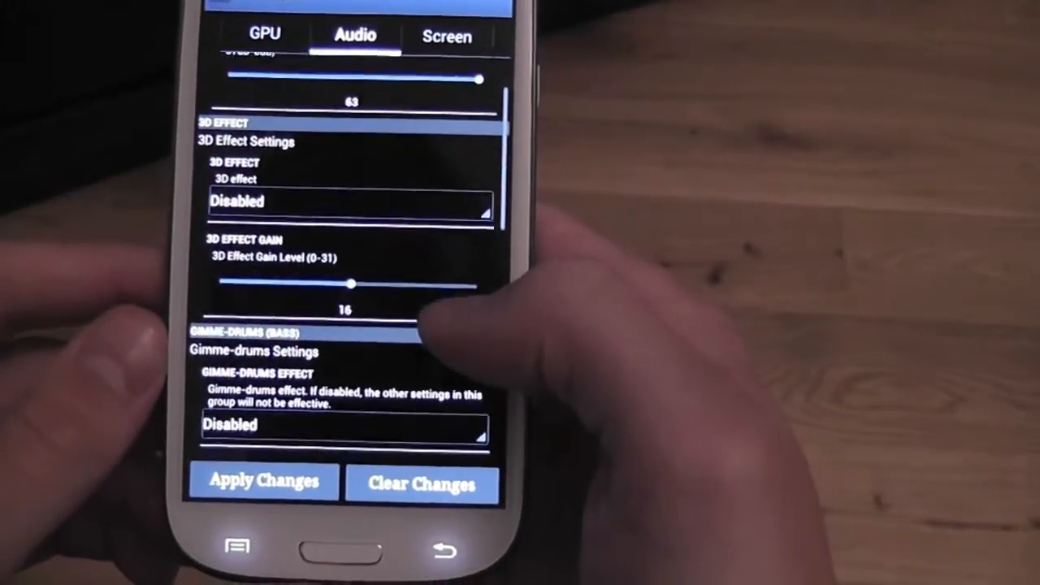
scroll(down, 3)
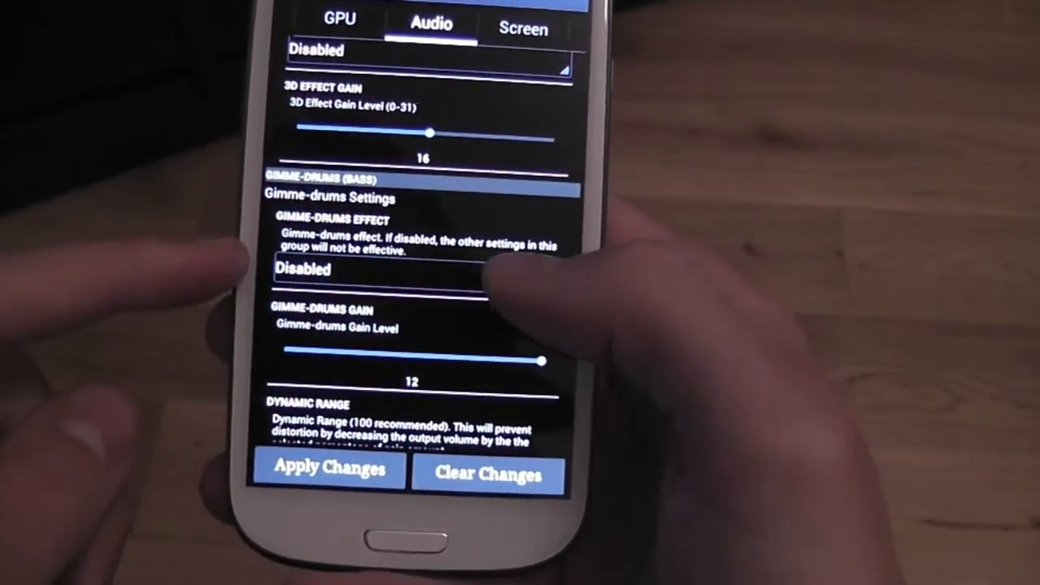
click(382, 271)
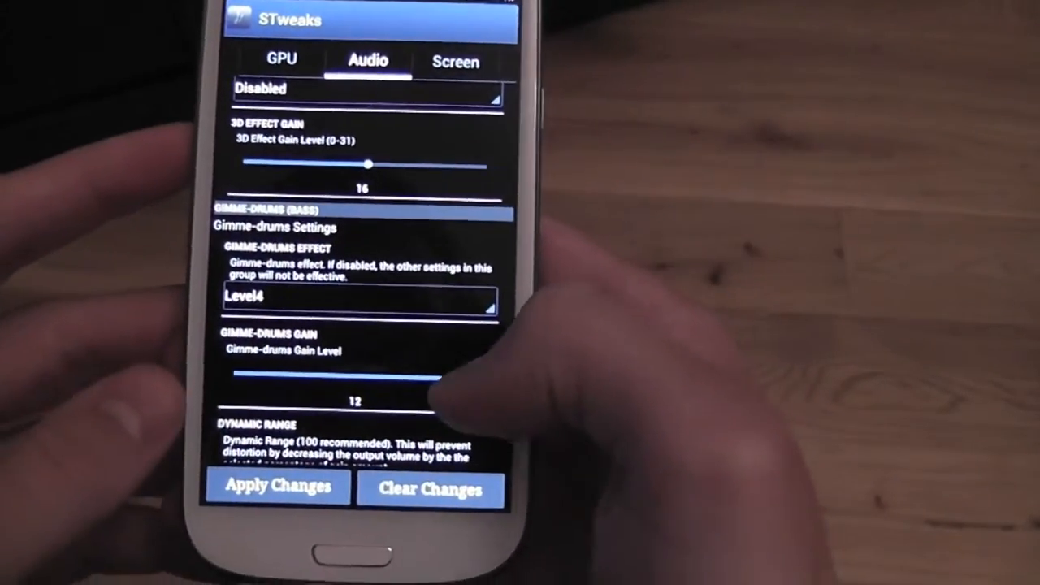
scroll(down, 3)
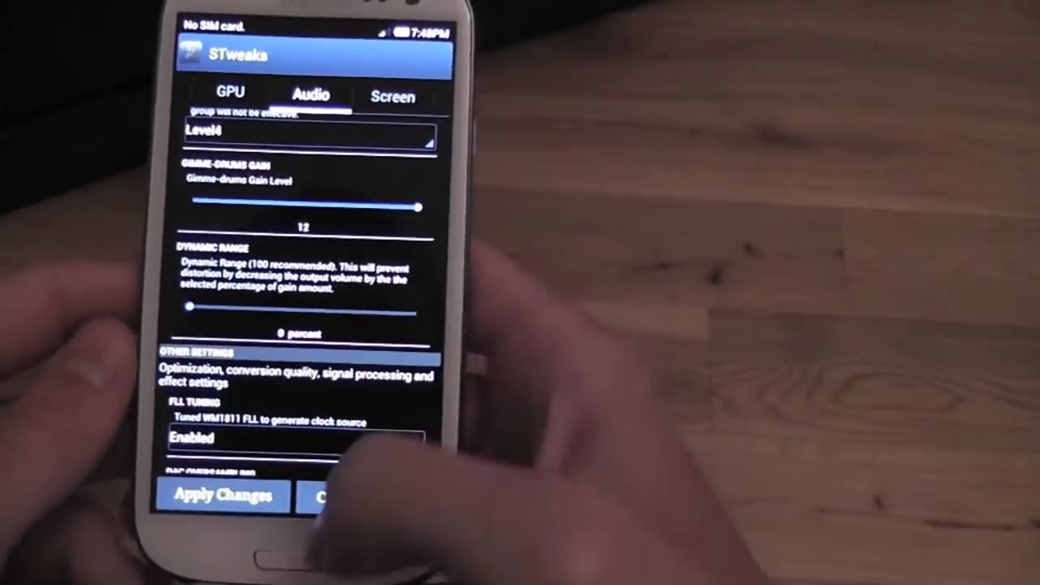
View the Screen tab, then scroll Misc options like Android Logger and I/O scheduler
click(391, 95)
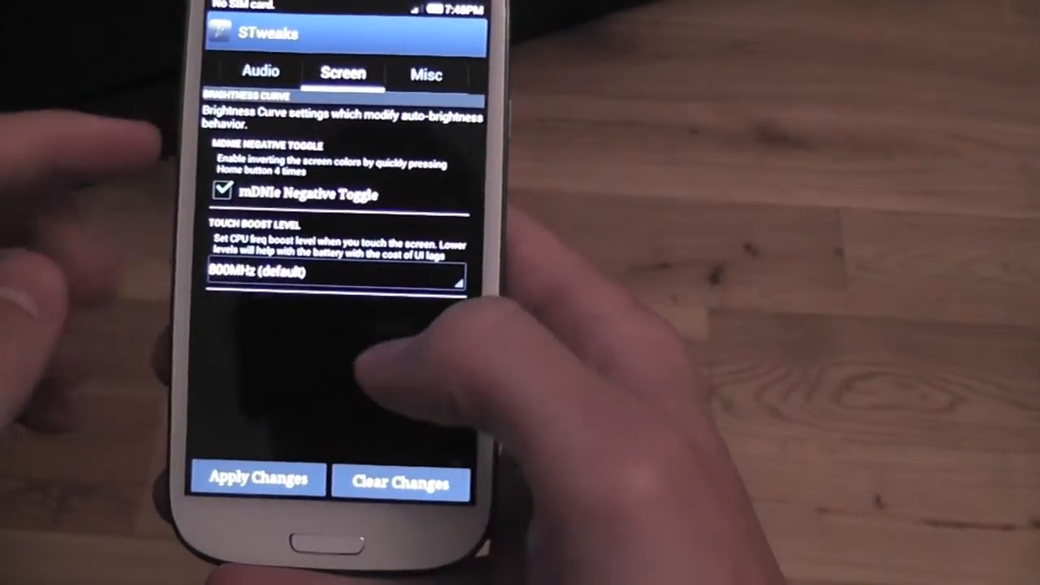
click(333, 276)
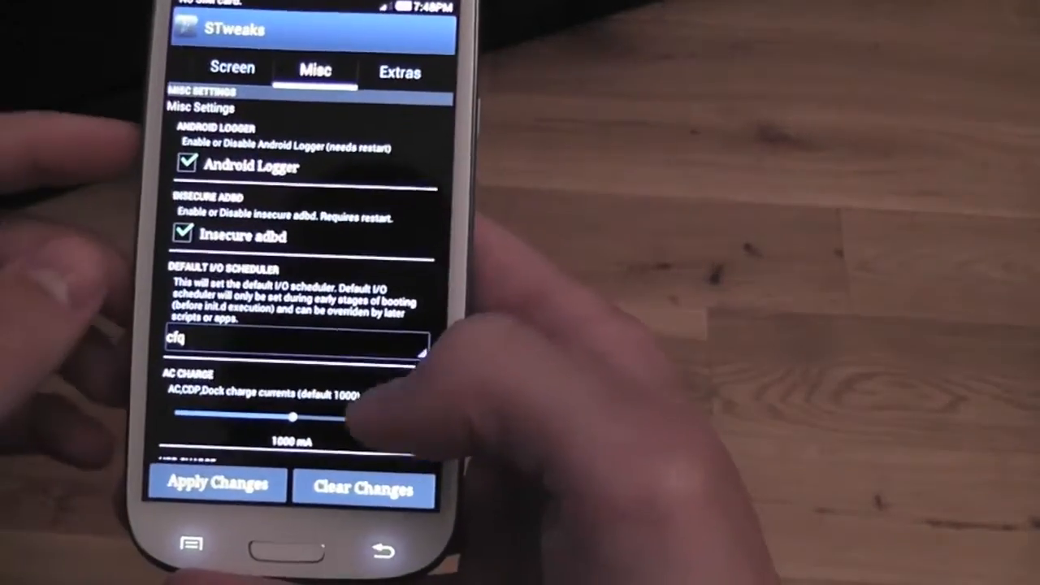
scroll(down, 3)
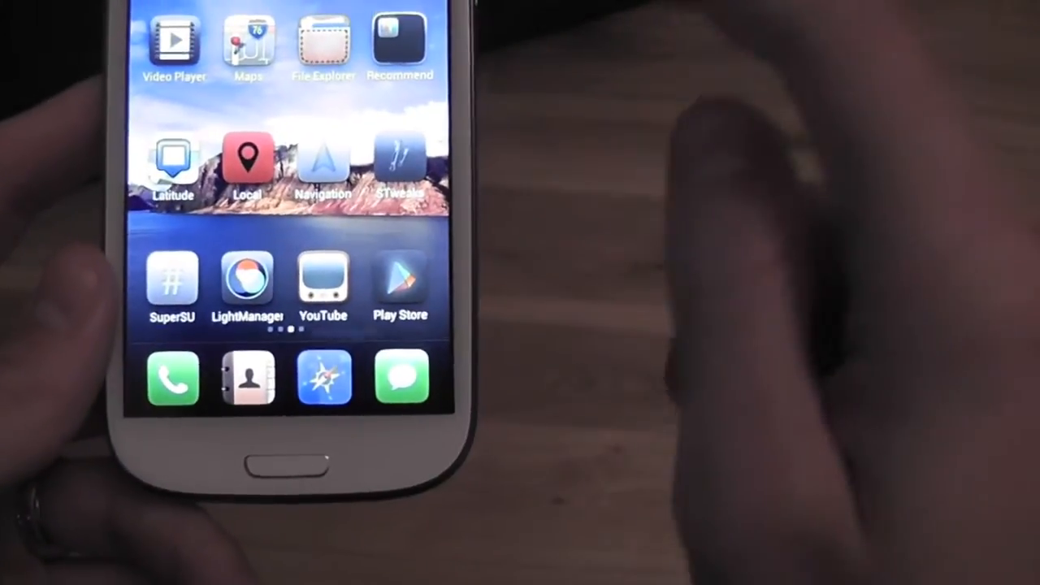
Open Gallery from the home screen to view recent photos and the six albums
scroll(down, 3)
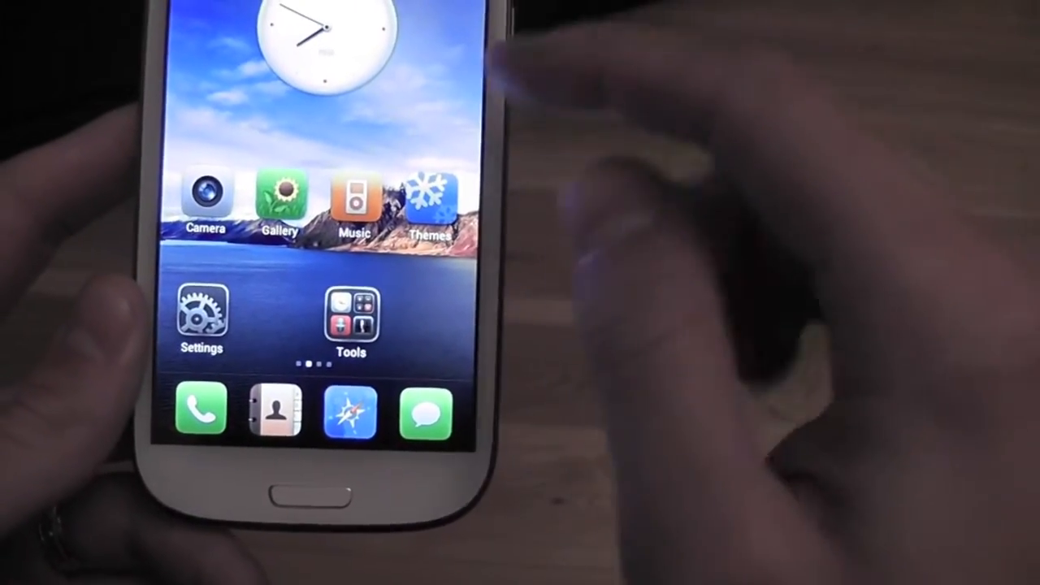
click(280, 199)
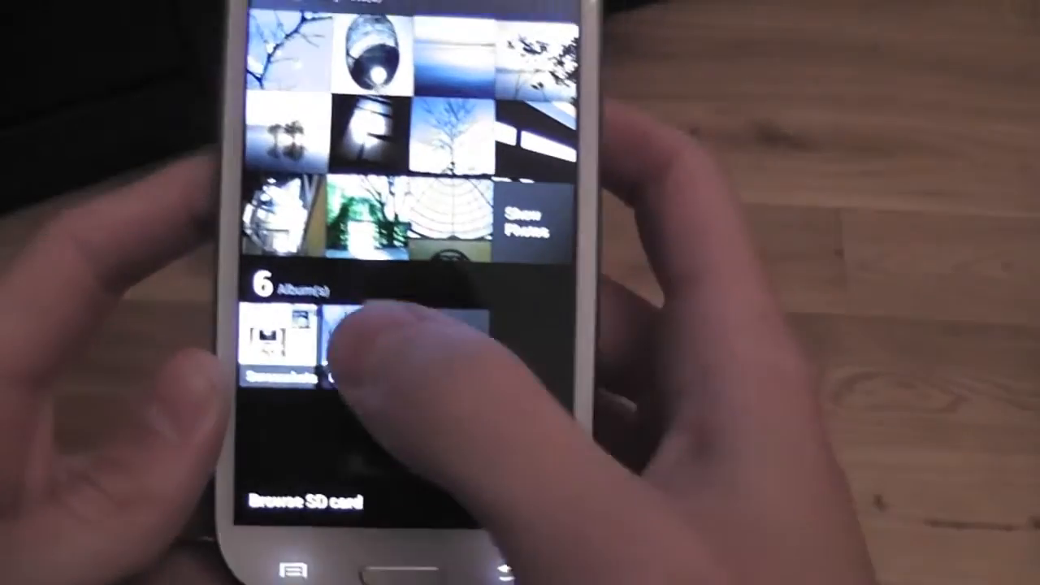
click(281, 342)
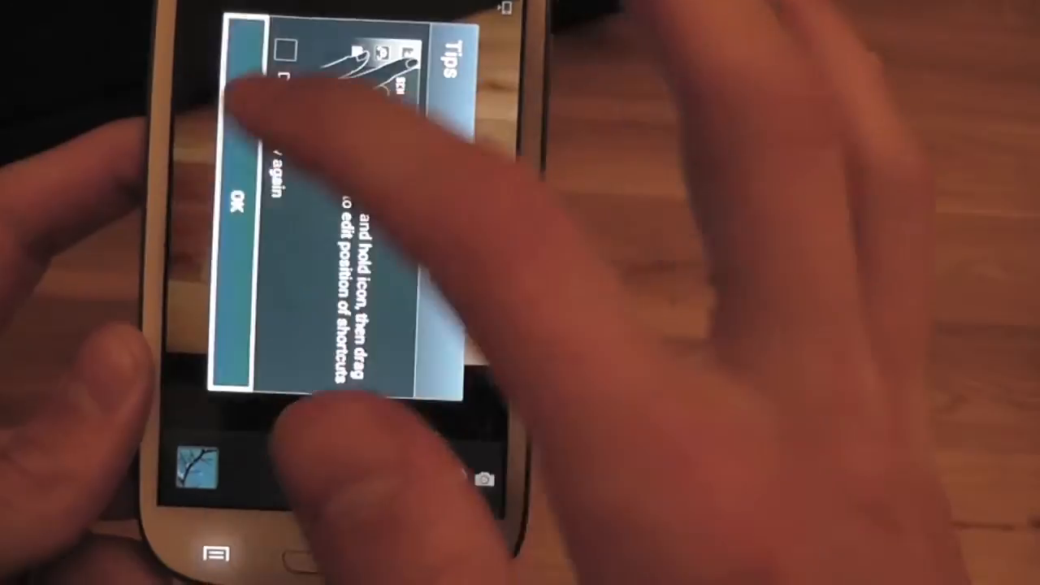
Dismiss the Camera tips and show the settings list with shortcuts, flash and scene modes
click(236, 199)
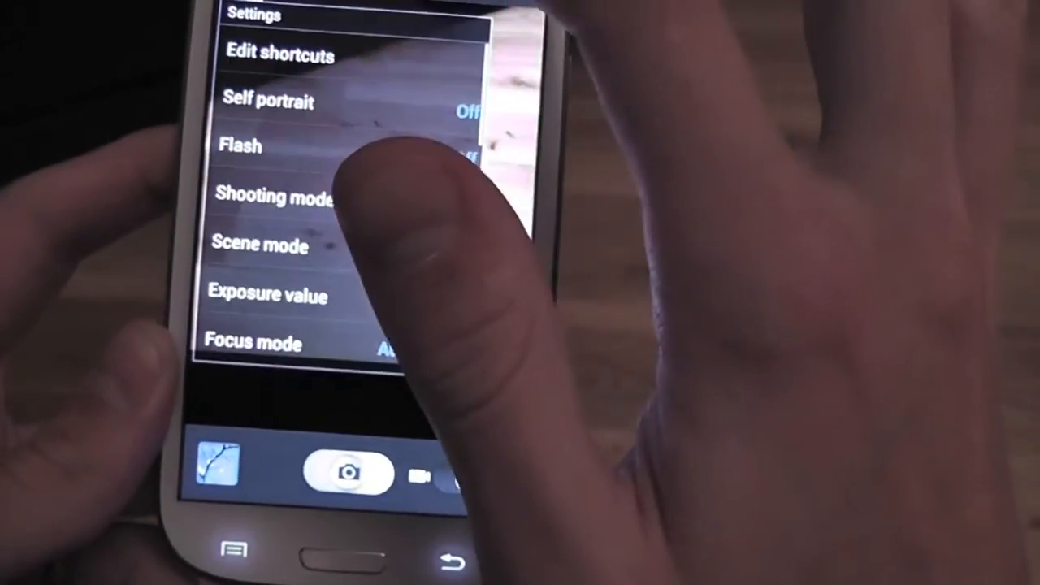
click(241, 145)
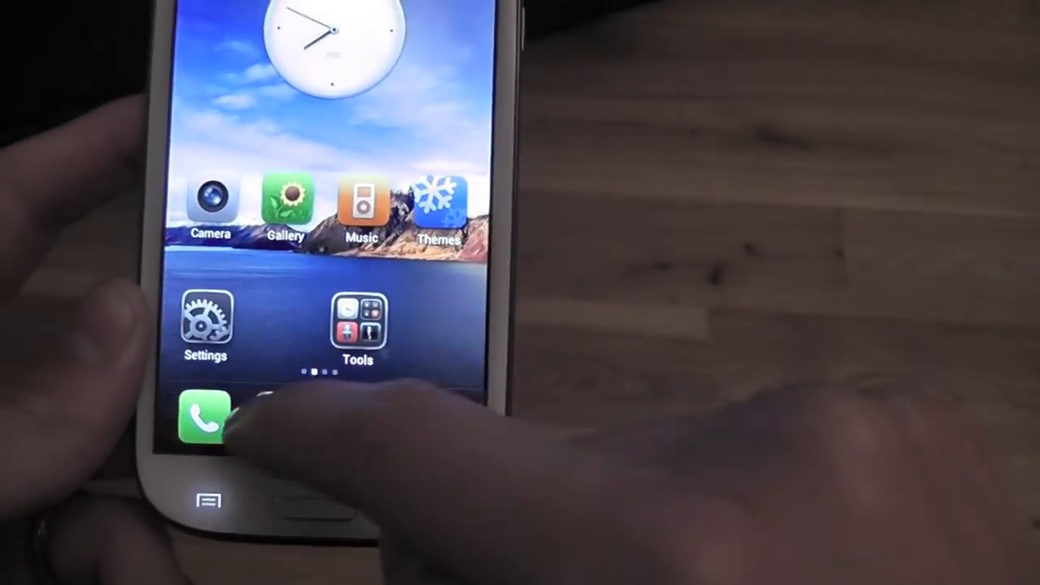
Swipe across home pages to the one with SuperSU, LightManager, Navigation and STweaks
click(204, 418)
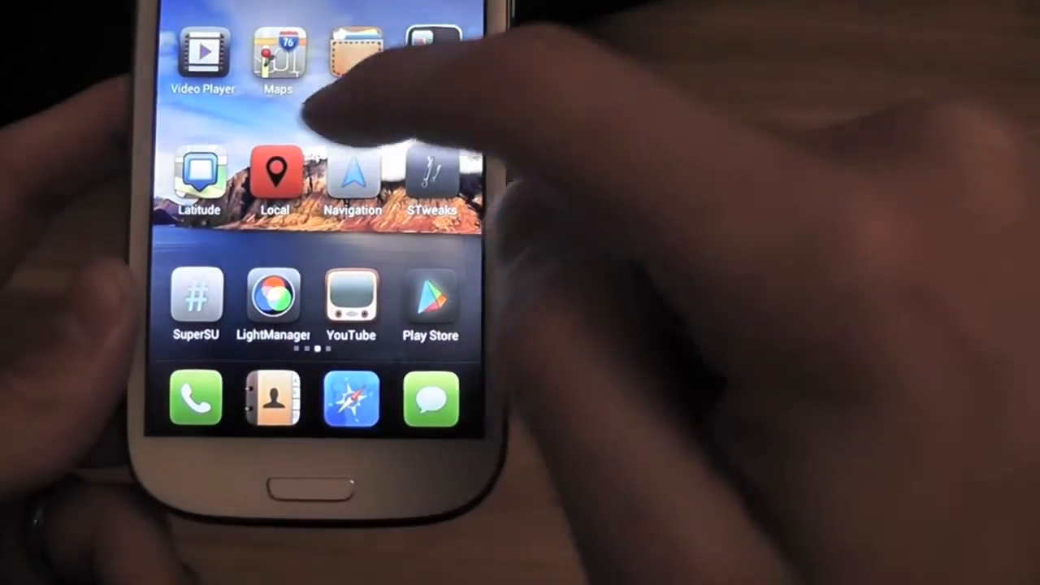
scroll(left, 3)
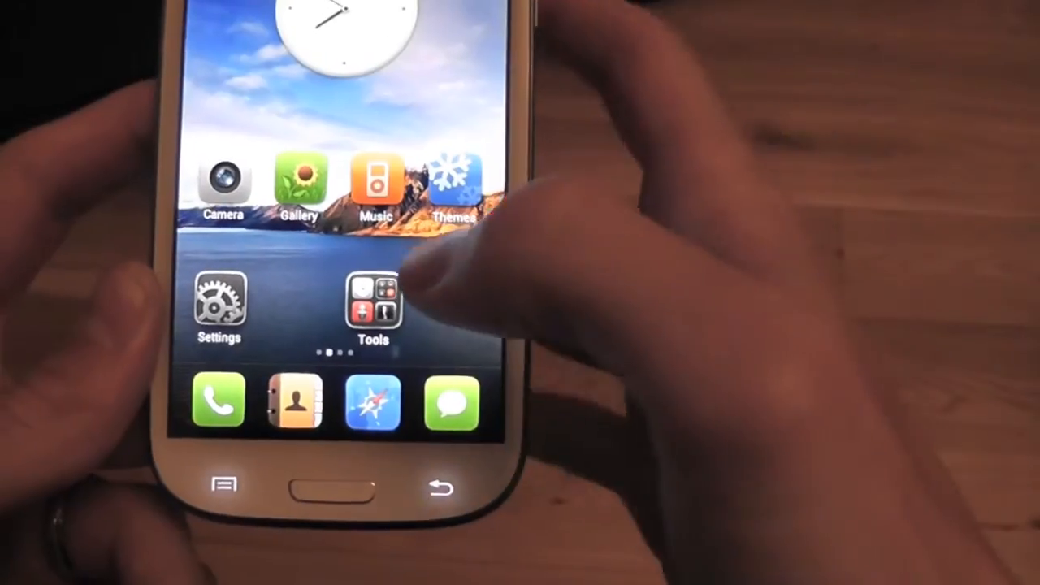
click(372, 301)
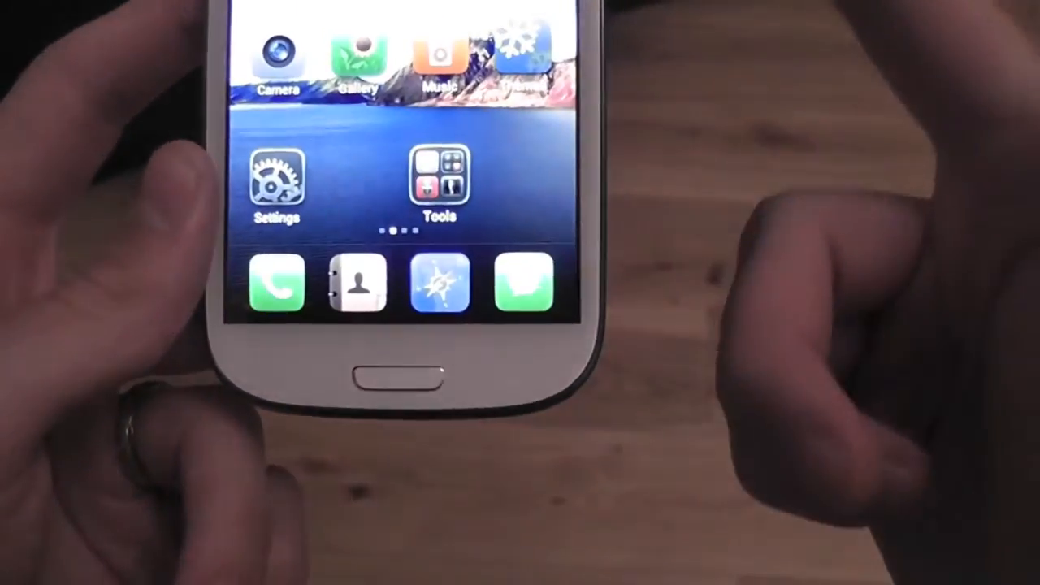
scroll(left, 3)
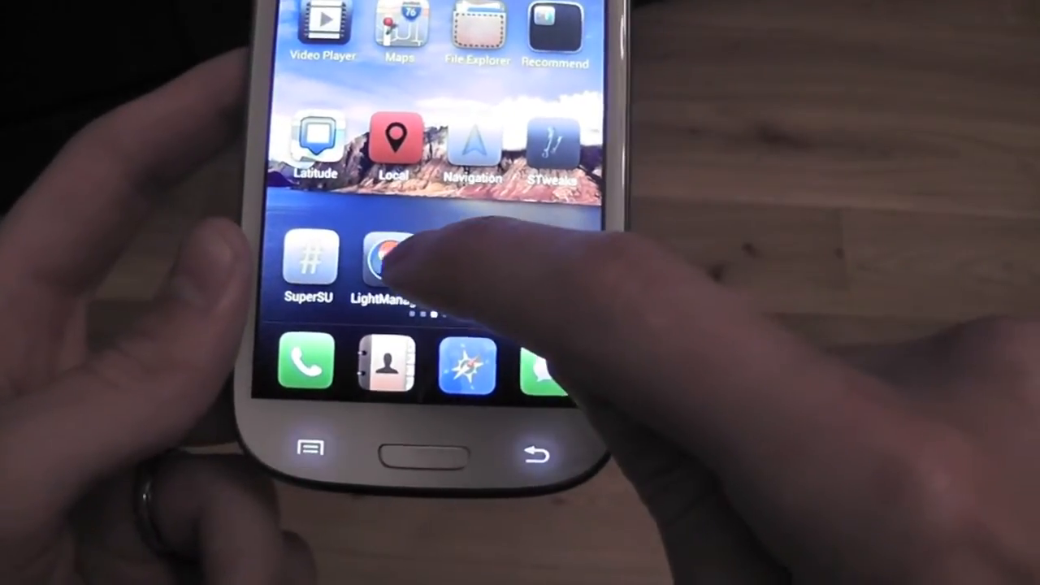
Launch LightManager and scroll through its enable, boot, notification and battery LED options
click(394, 256)
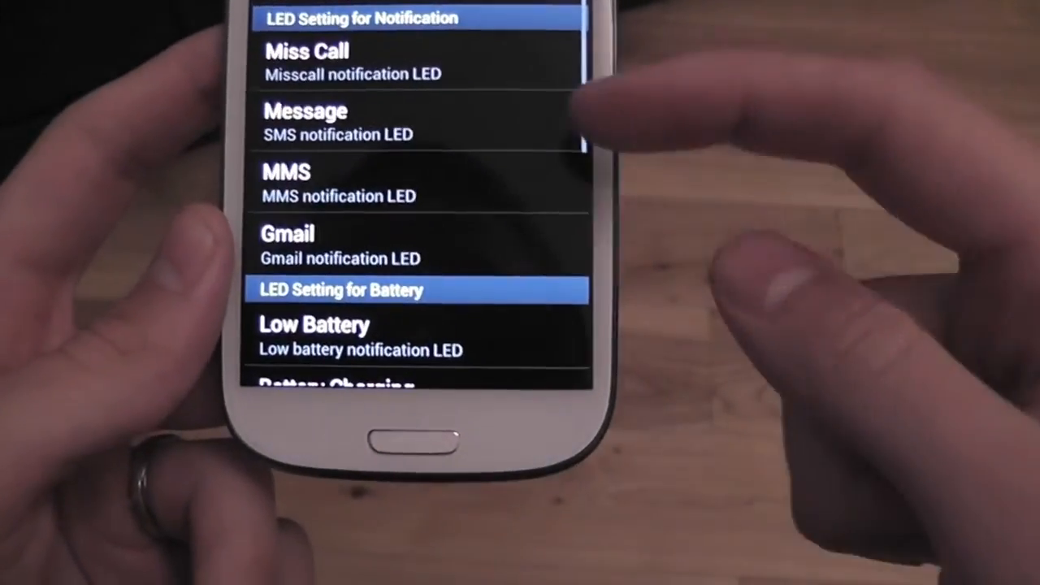
scroll(down, 3)
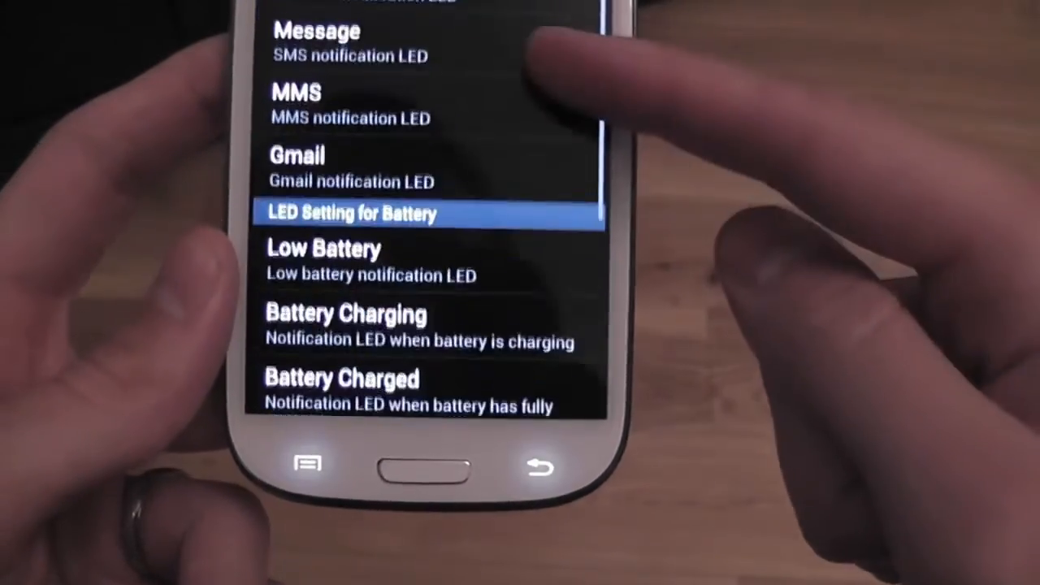
scroll(down, 3)
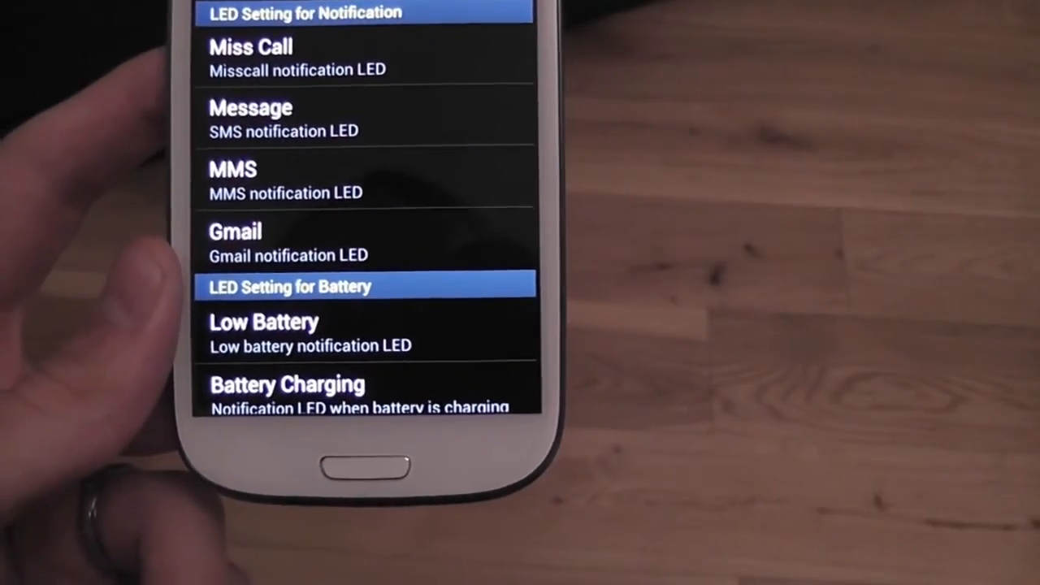
scroll(down, 3)
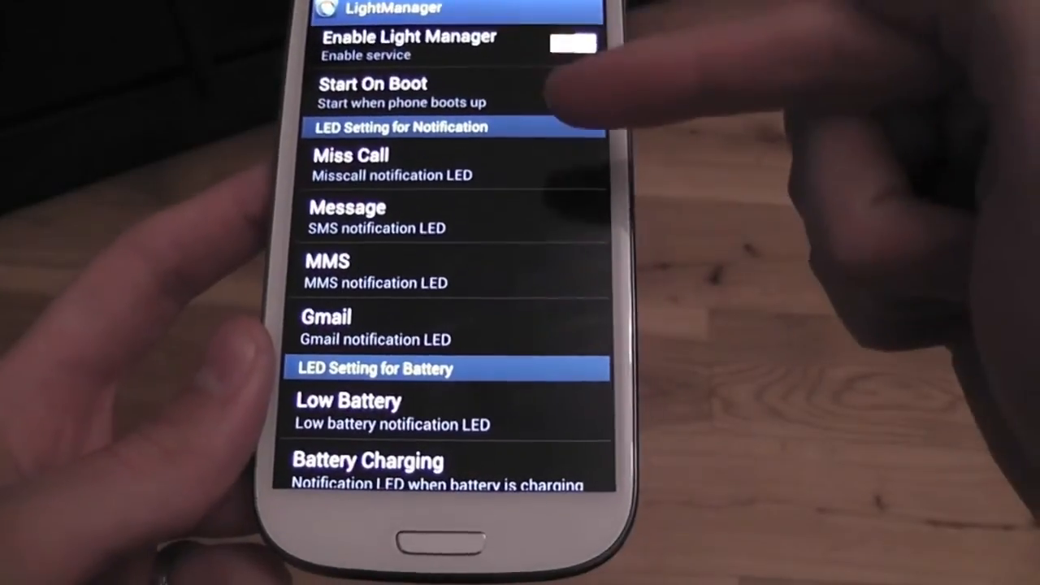
scroll(down, 3)
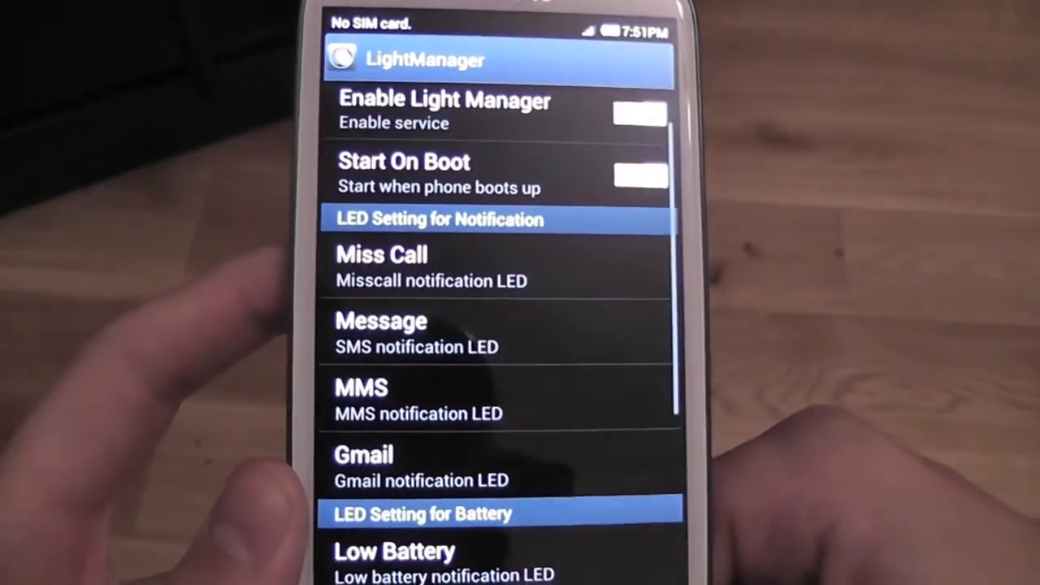
scroll(down, 3)
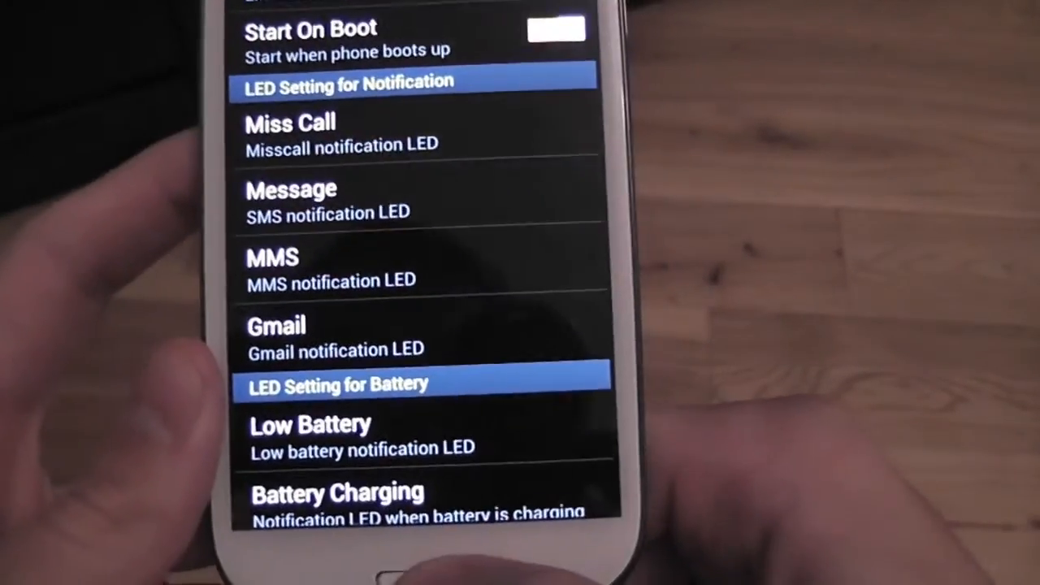